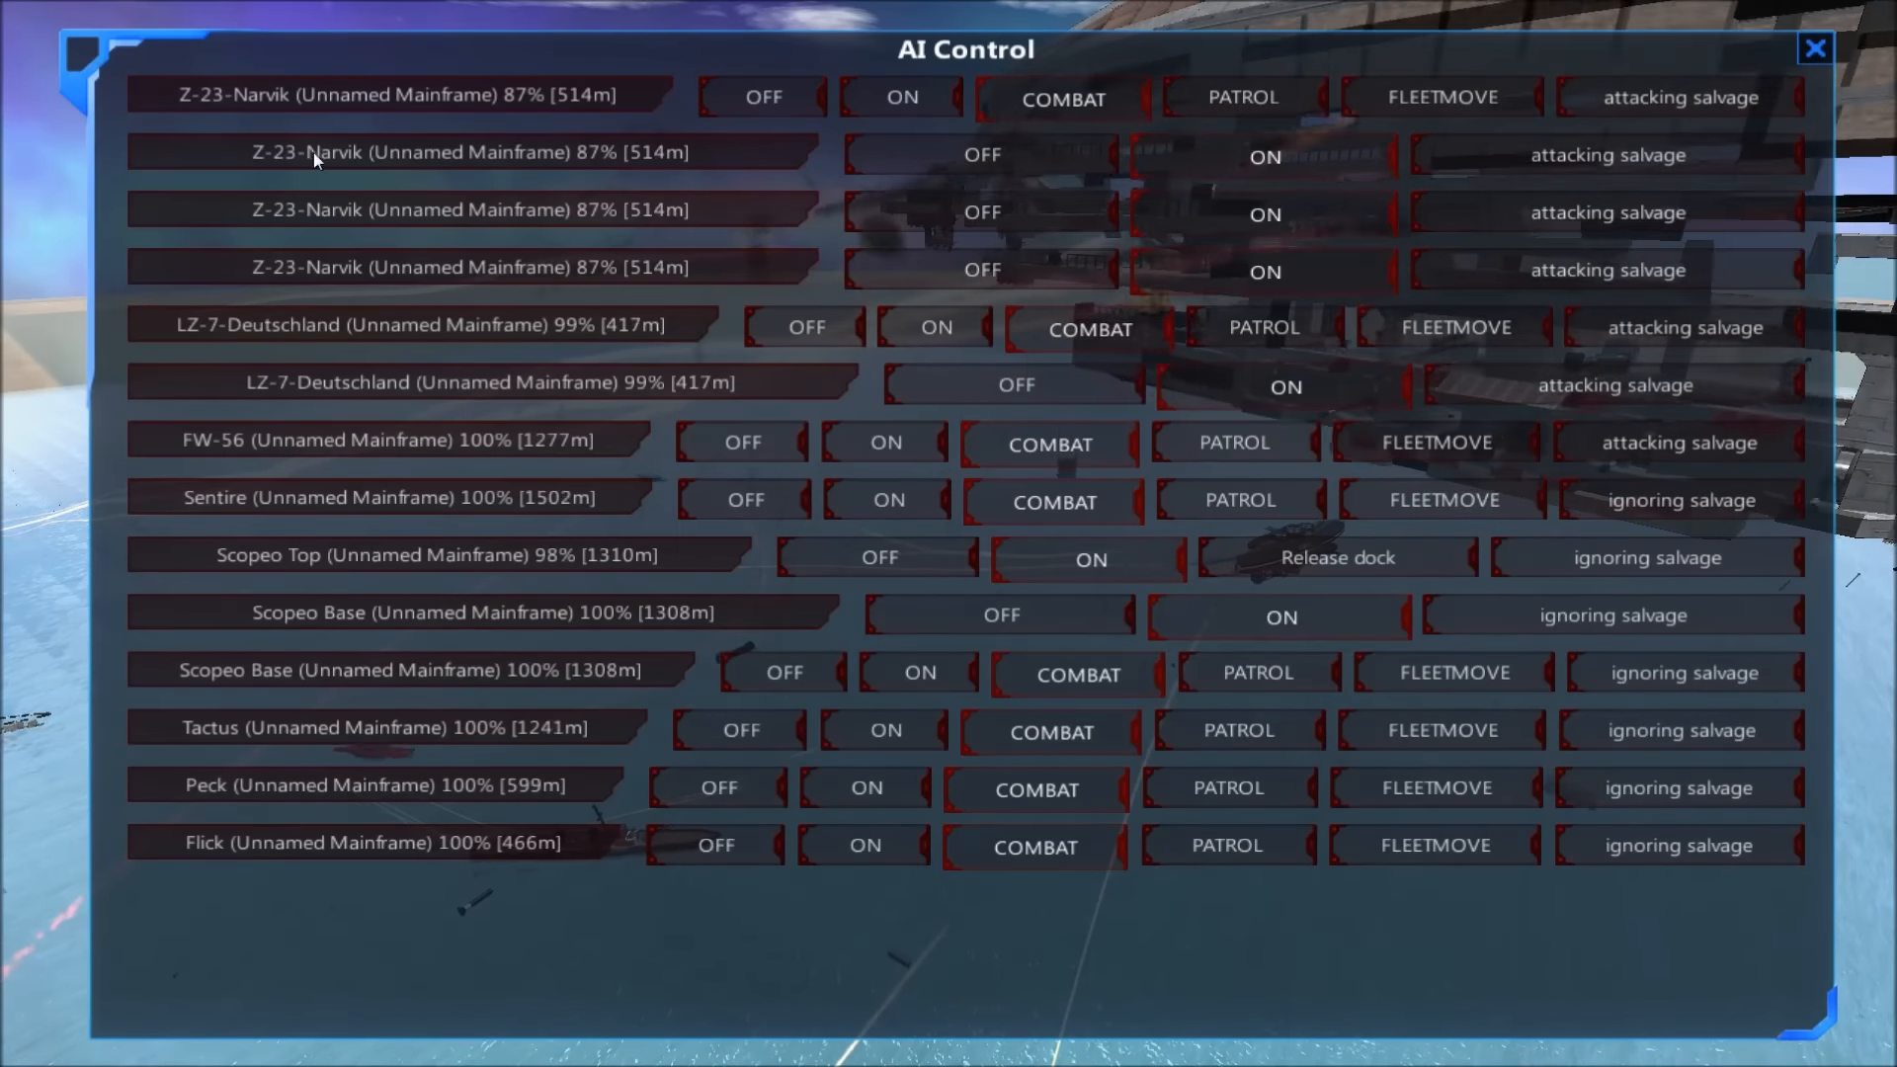
Step: Close the AI Control panel and watch until Narvik and Deutschland drop off the roster
click(1813, 48)
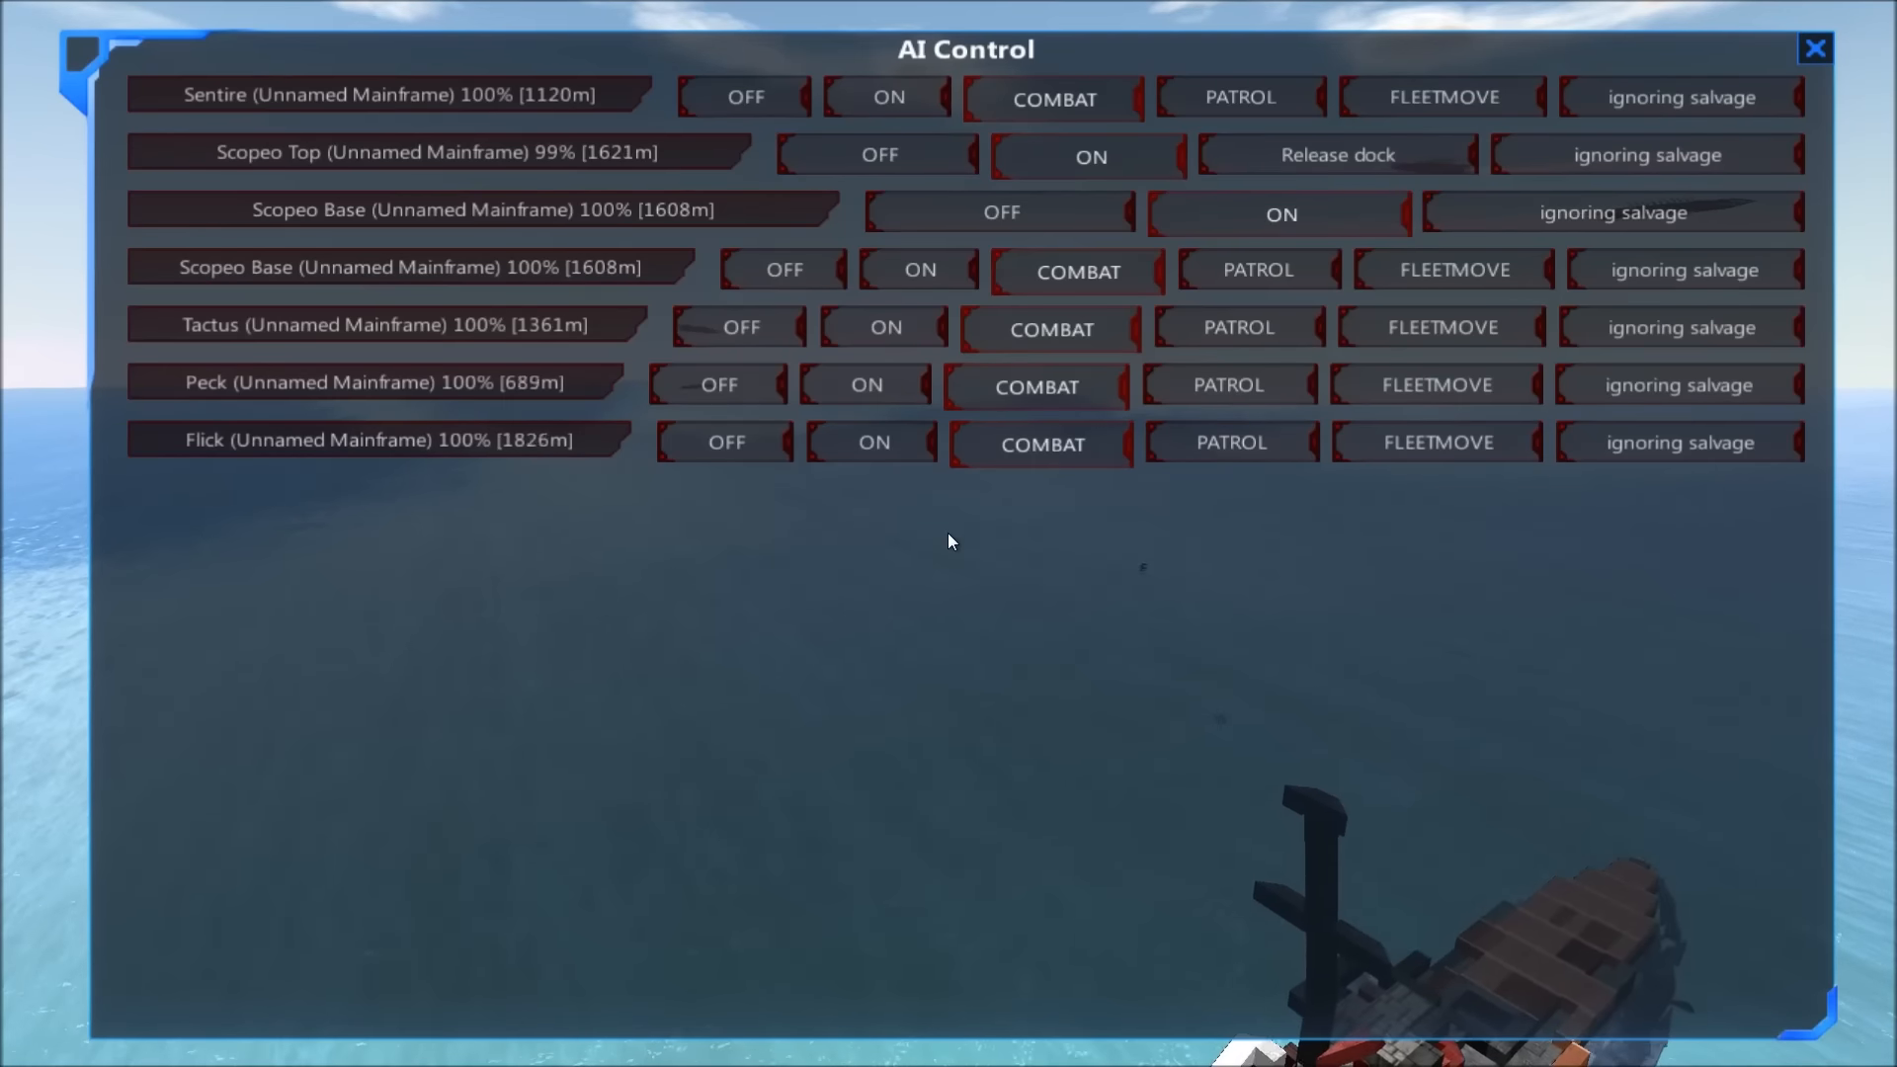
Step: From the designer menu, load 1st Kriegsmarine Fleet by Armenor as the Scarlet Dawn opponent
click(1814, 47)
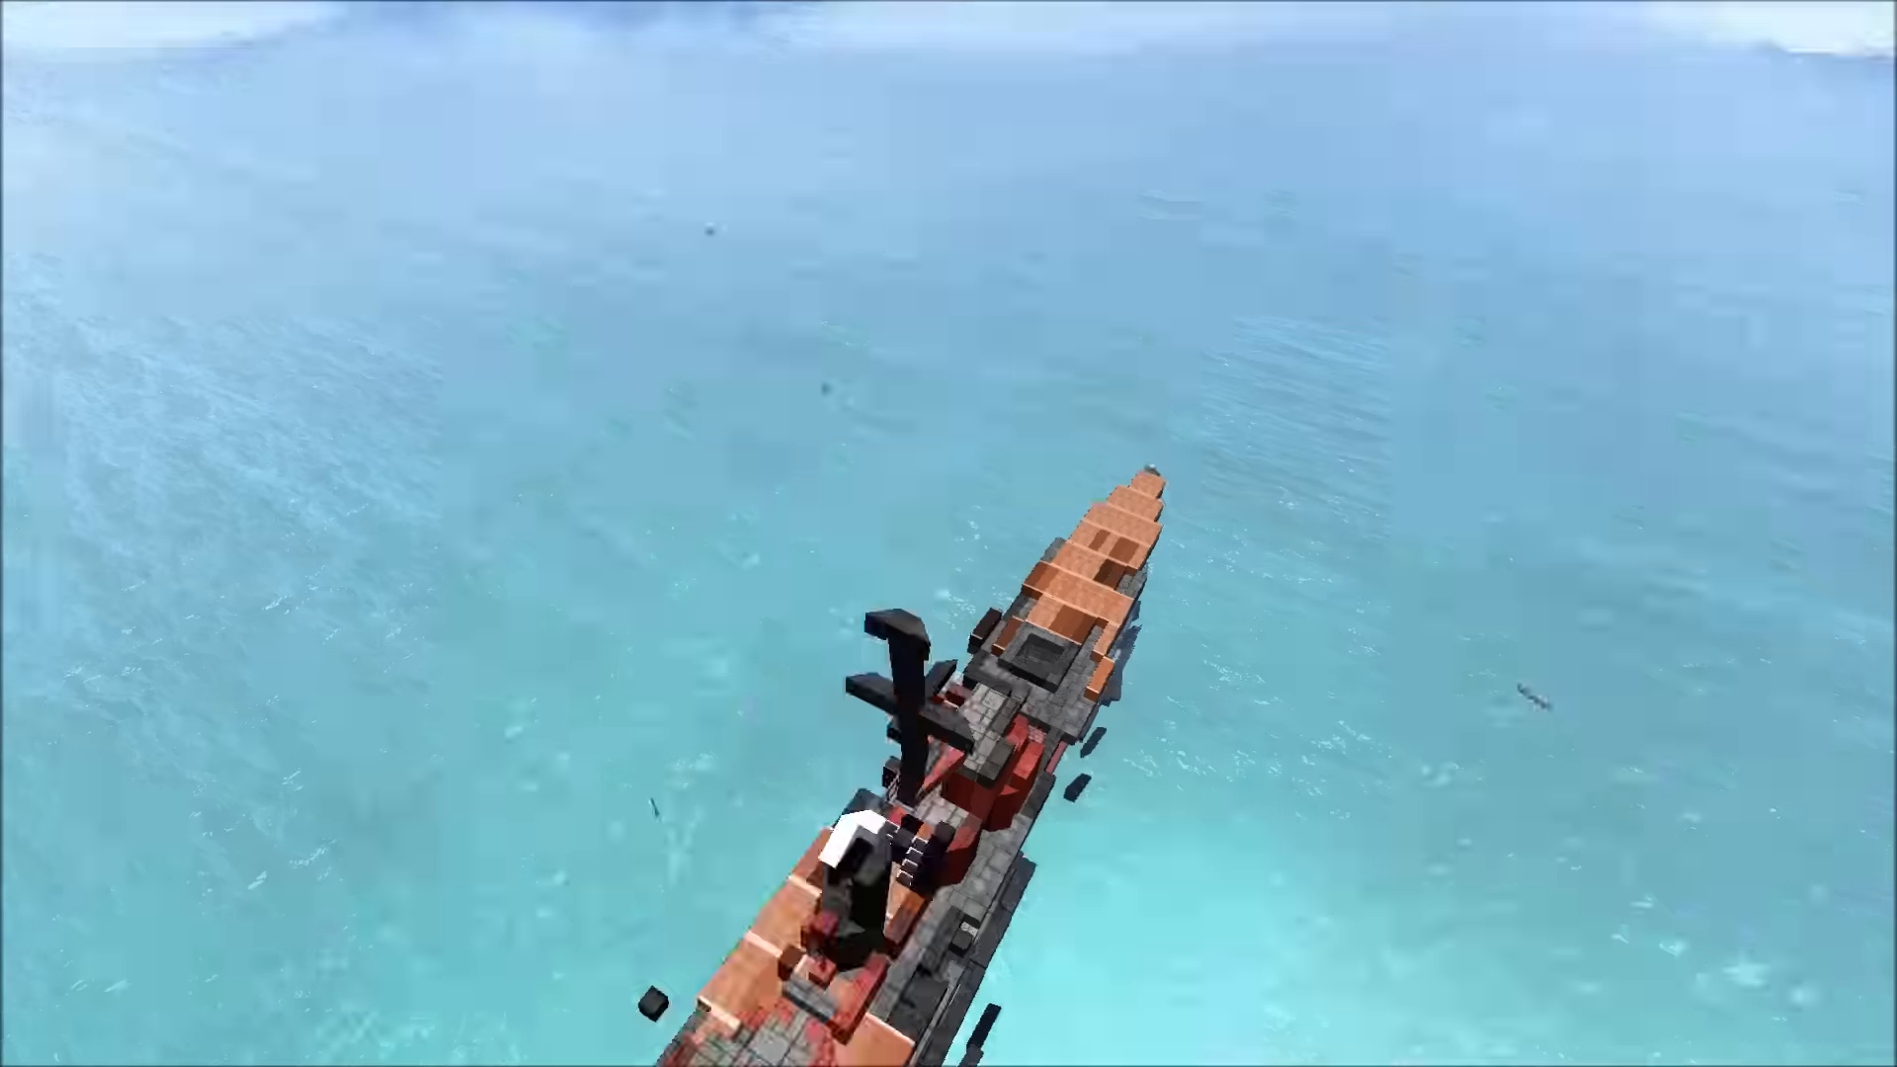
key(Escape)
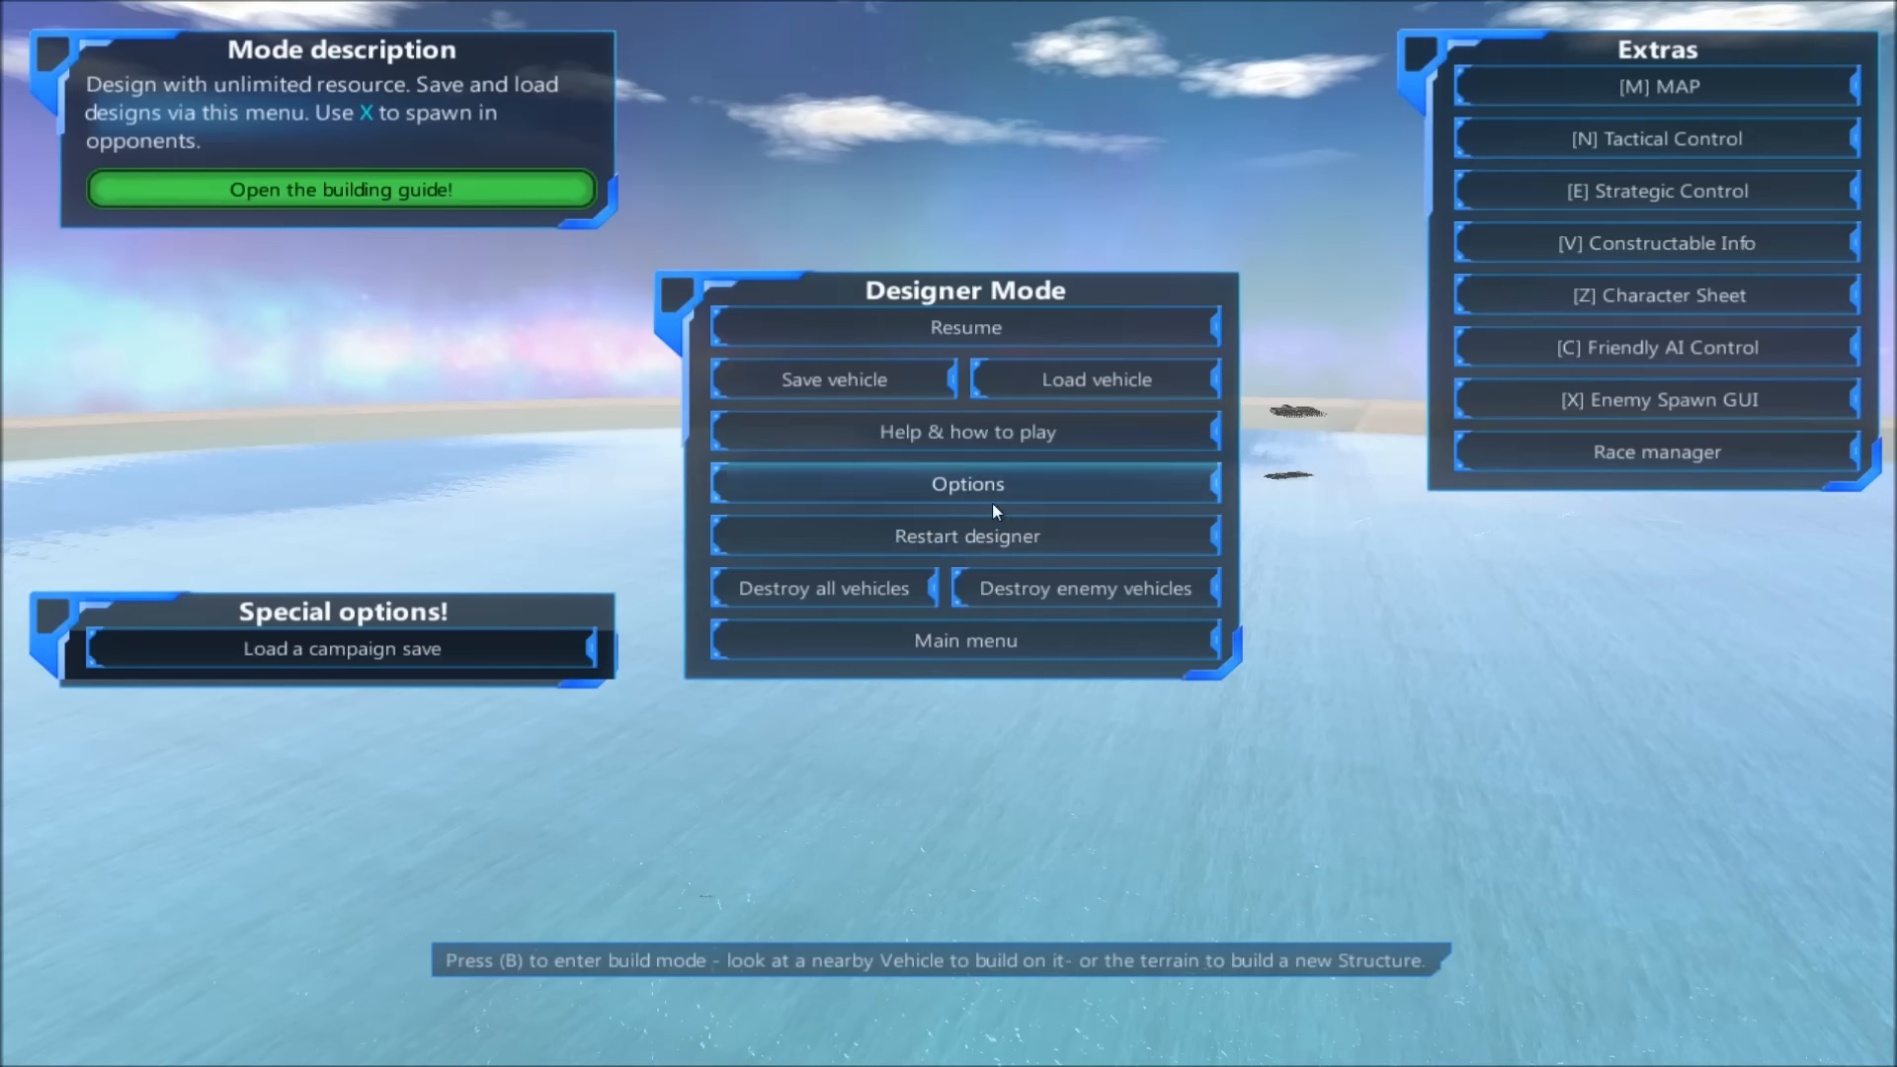
click(965, 536)
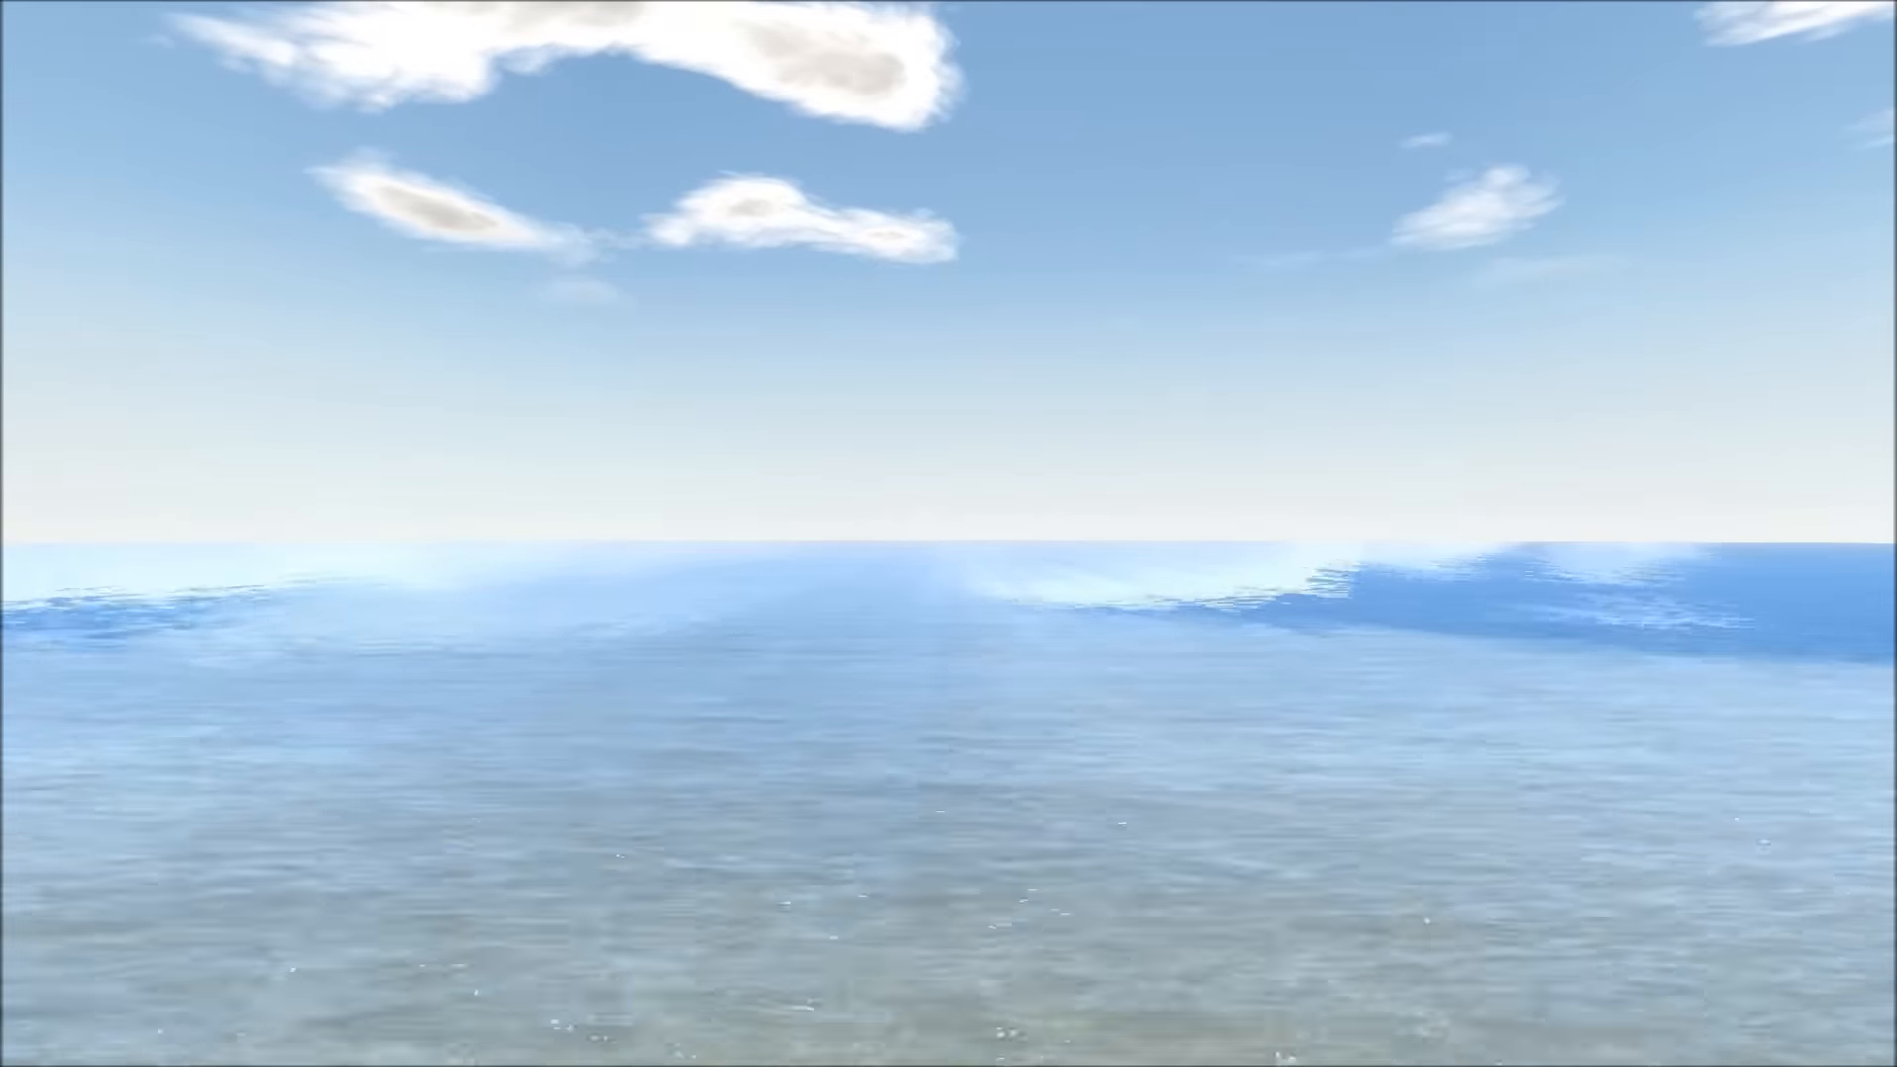
key(Escape)
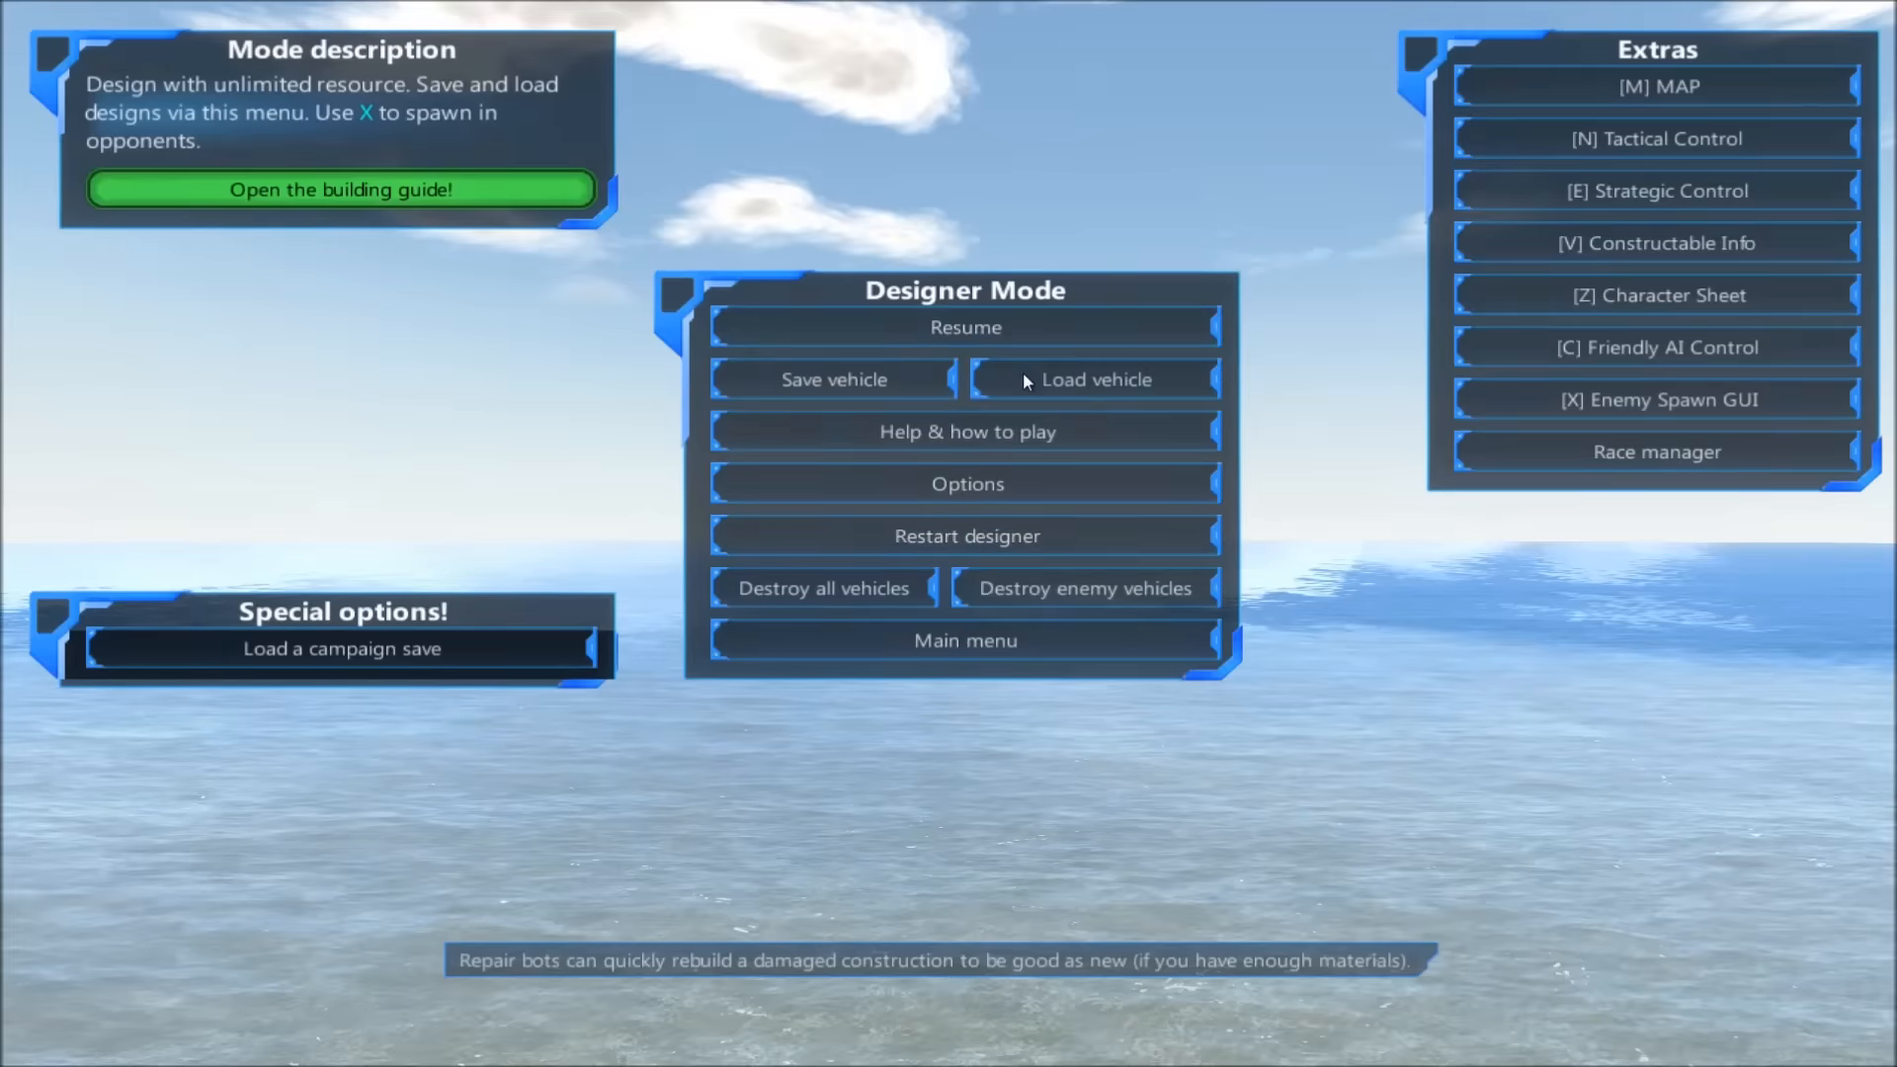
click(1092, 379)
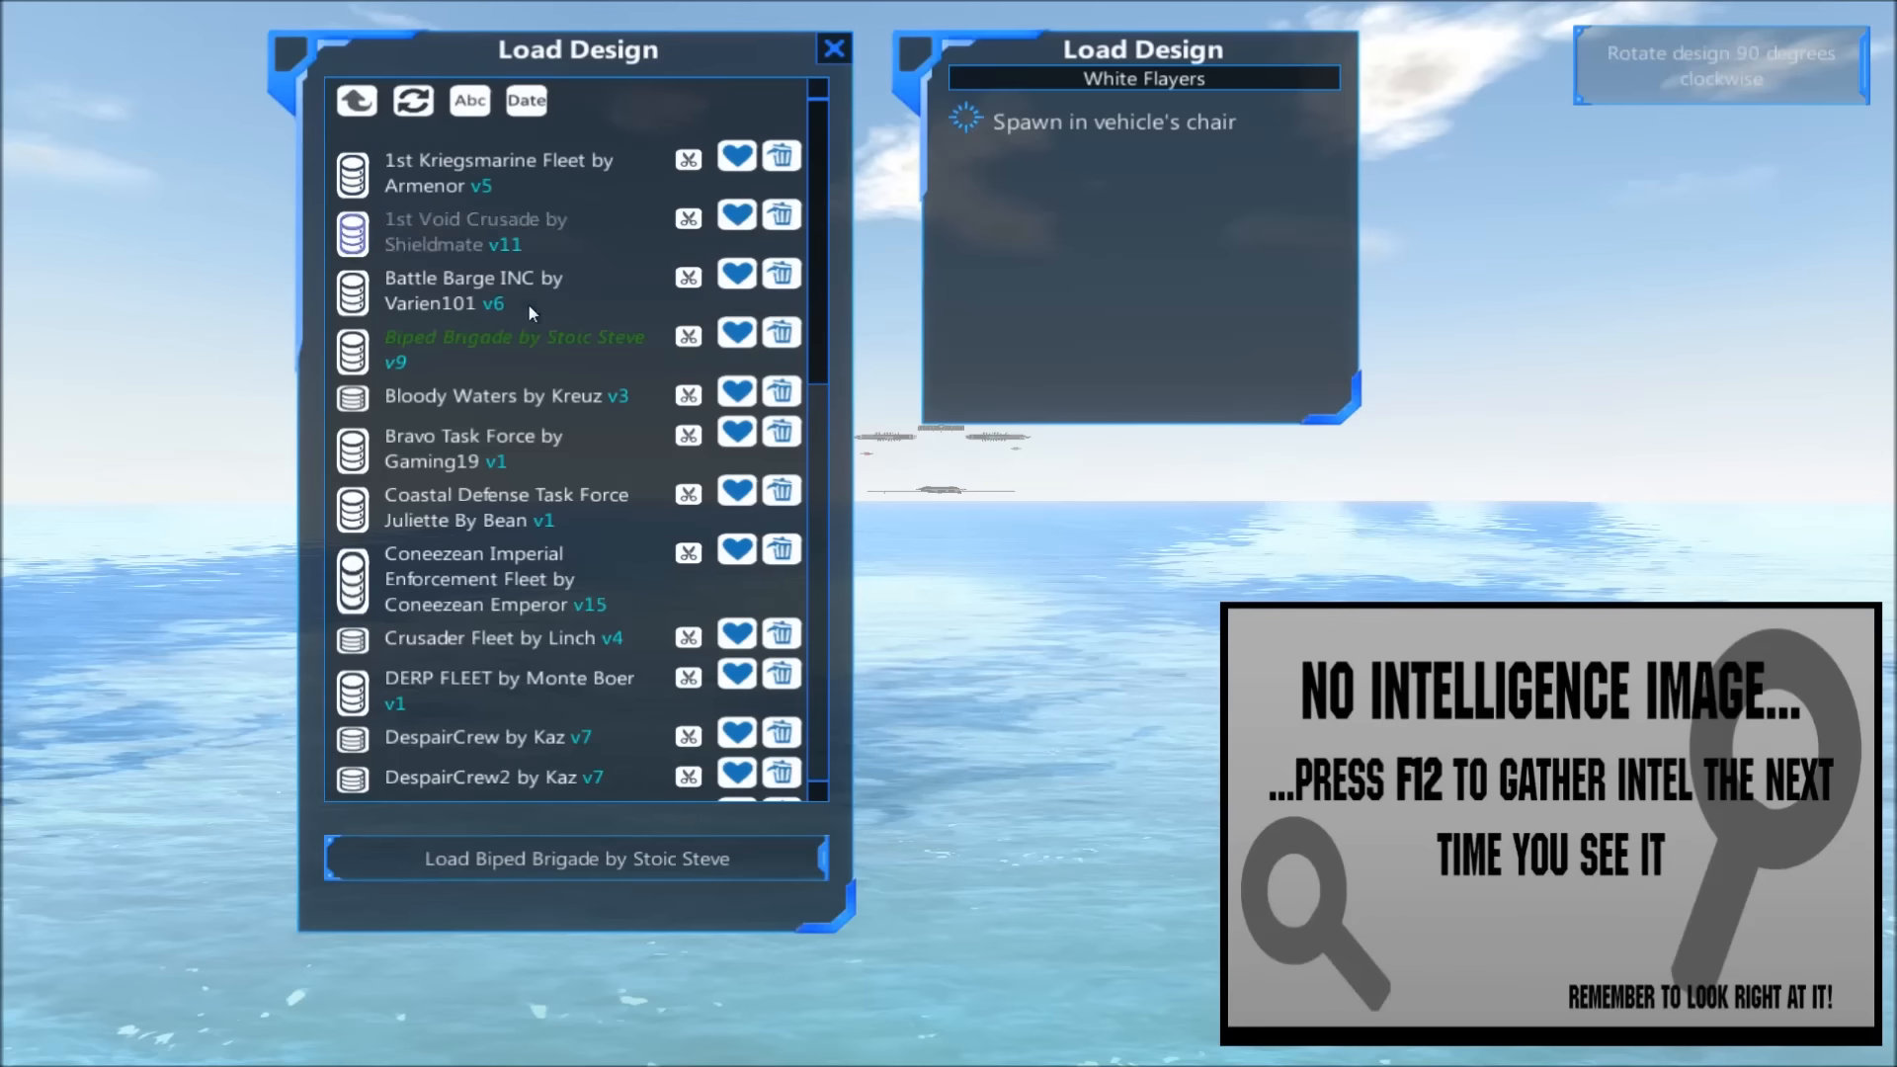
mouse_move(1138, 320)
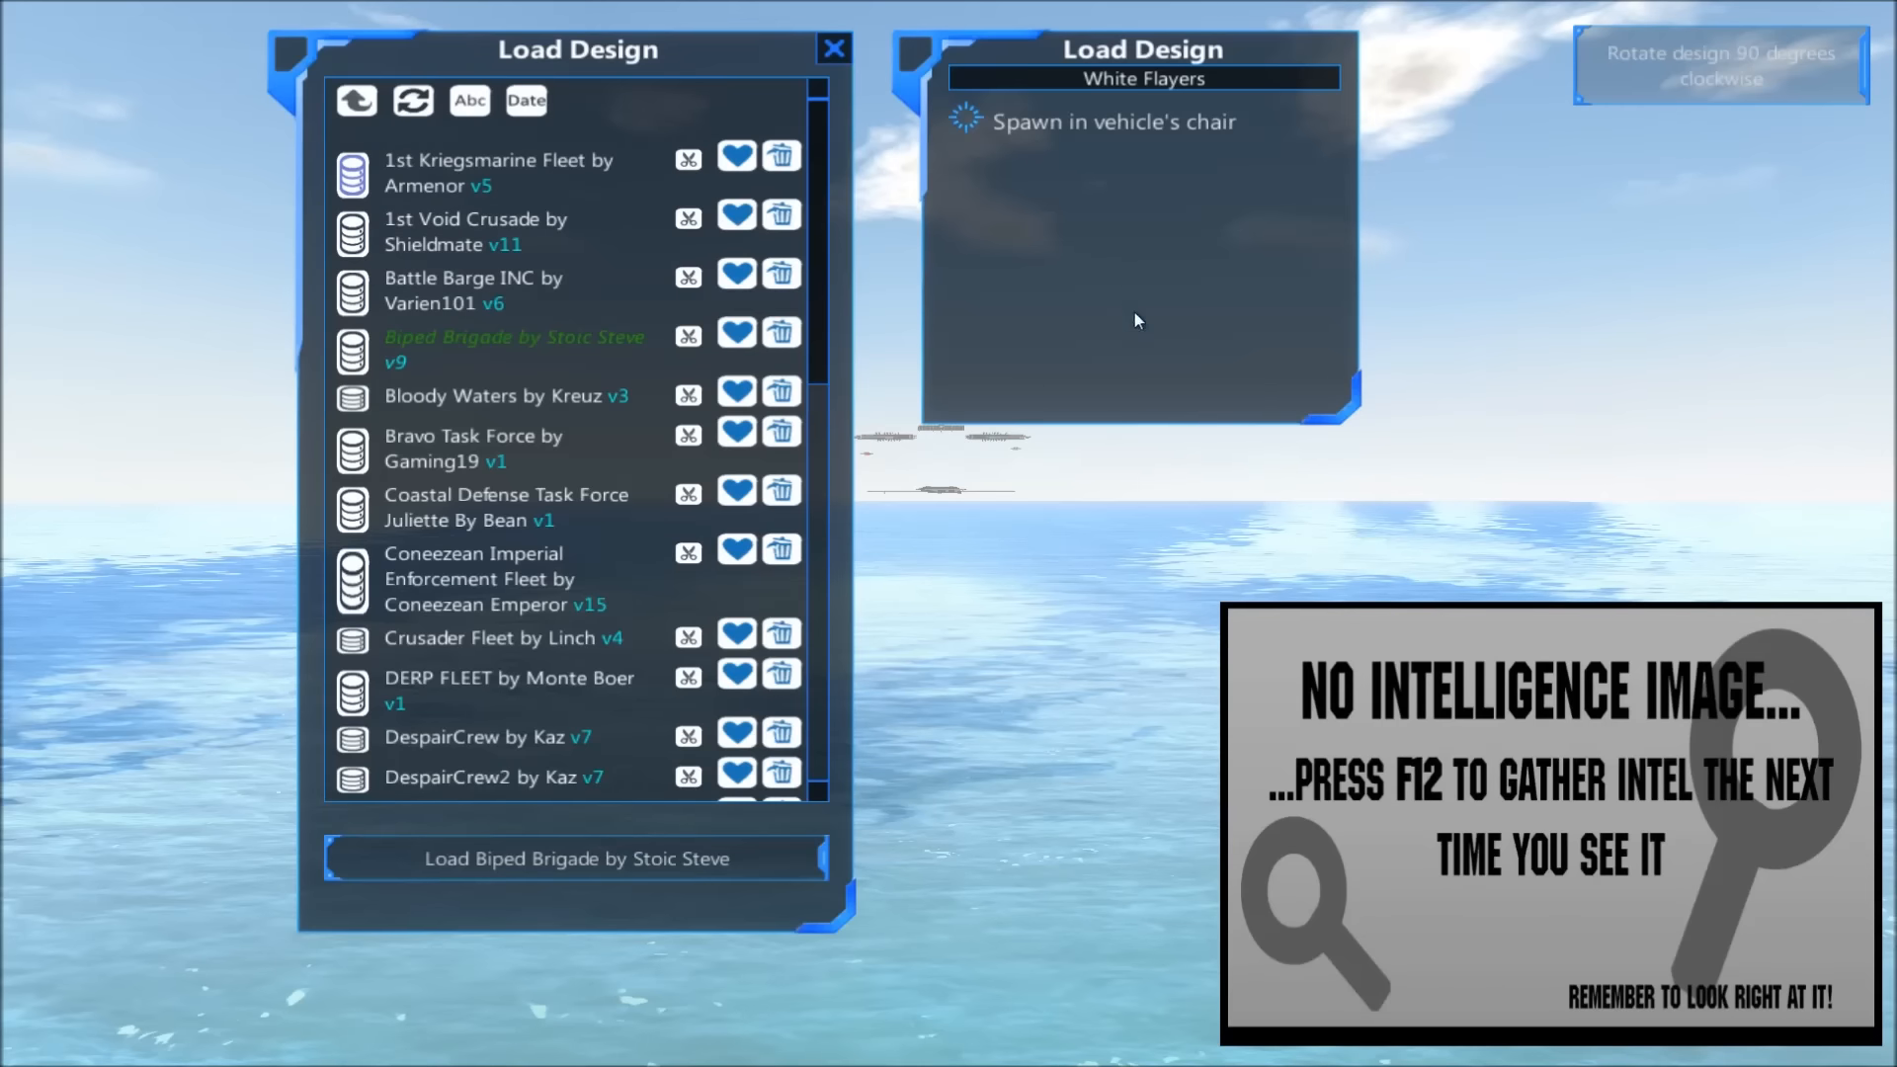
click(496, 174)
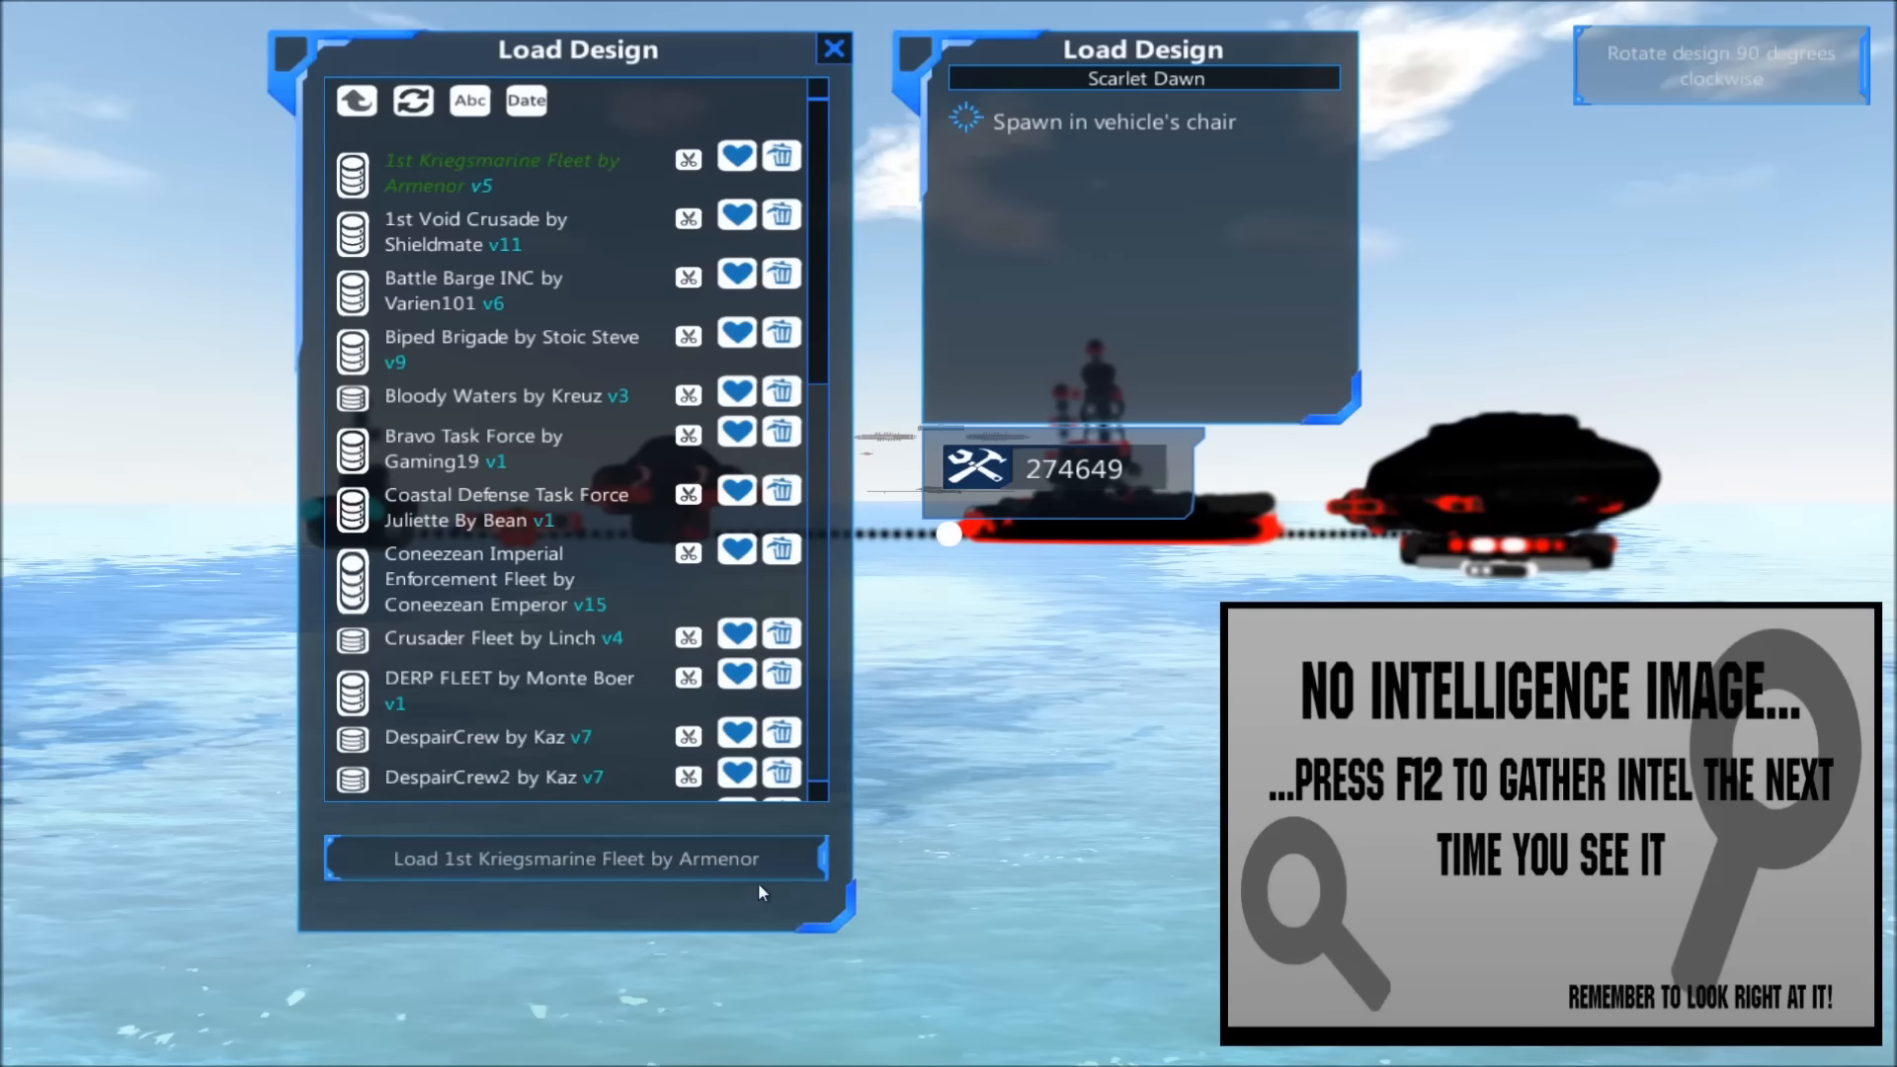
mouse_move(757, 881)
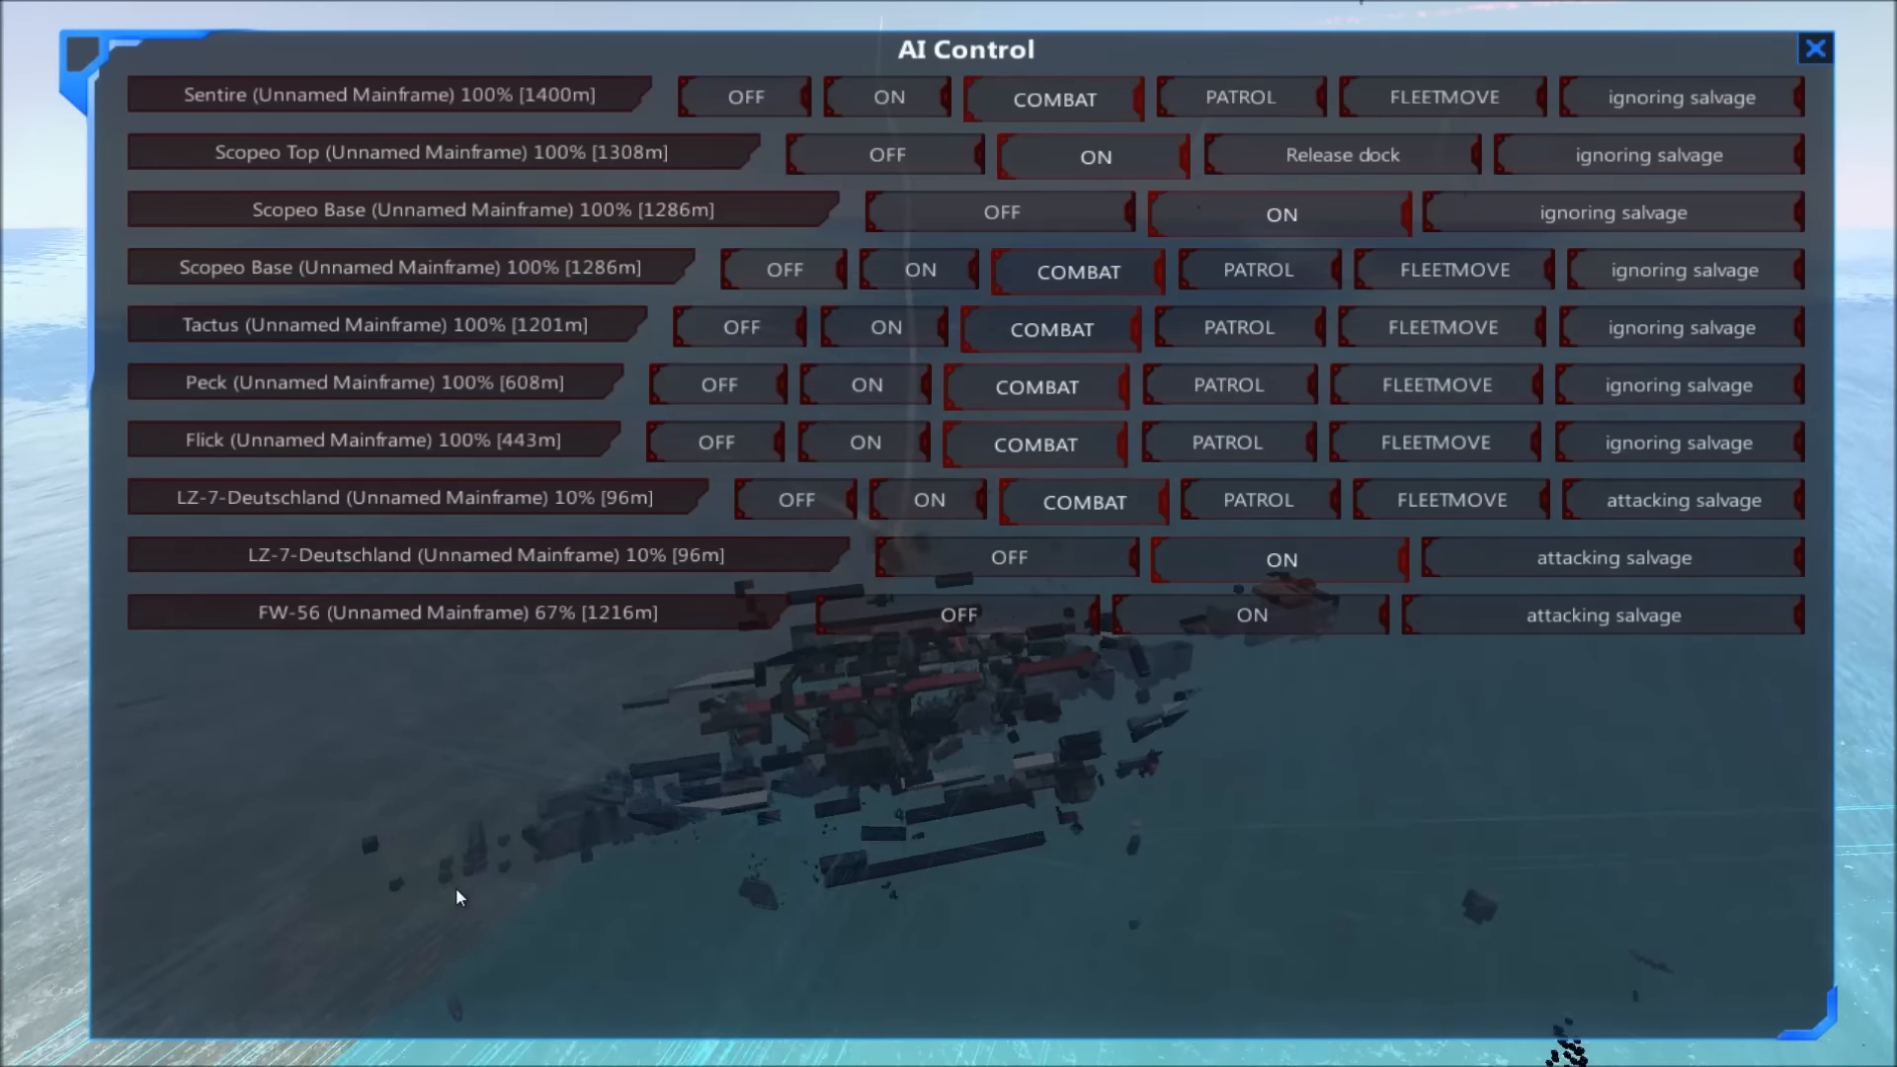
Step: Close the AI Control overview to resume watching missiles over the open sea
click(1815, 47)
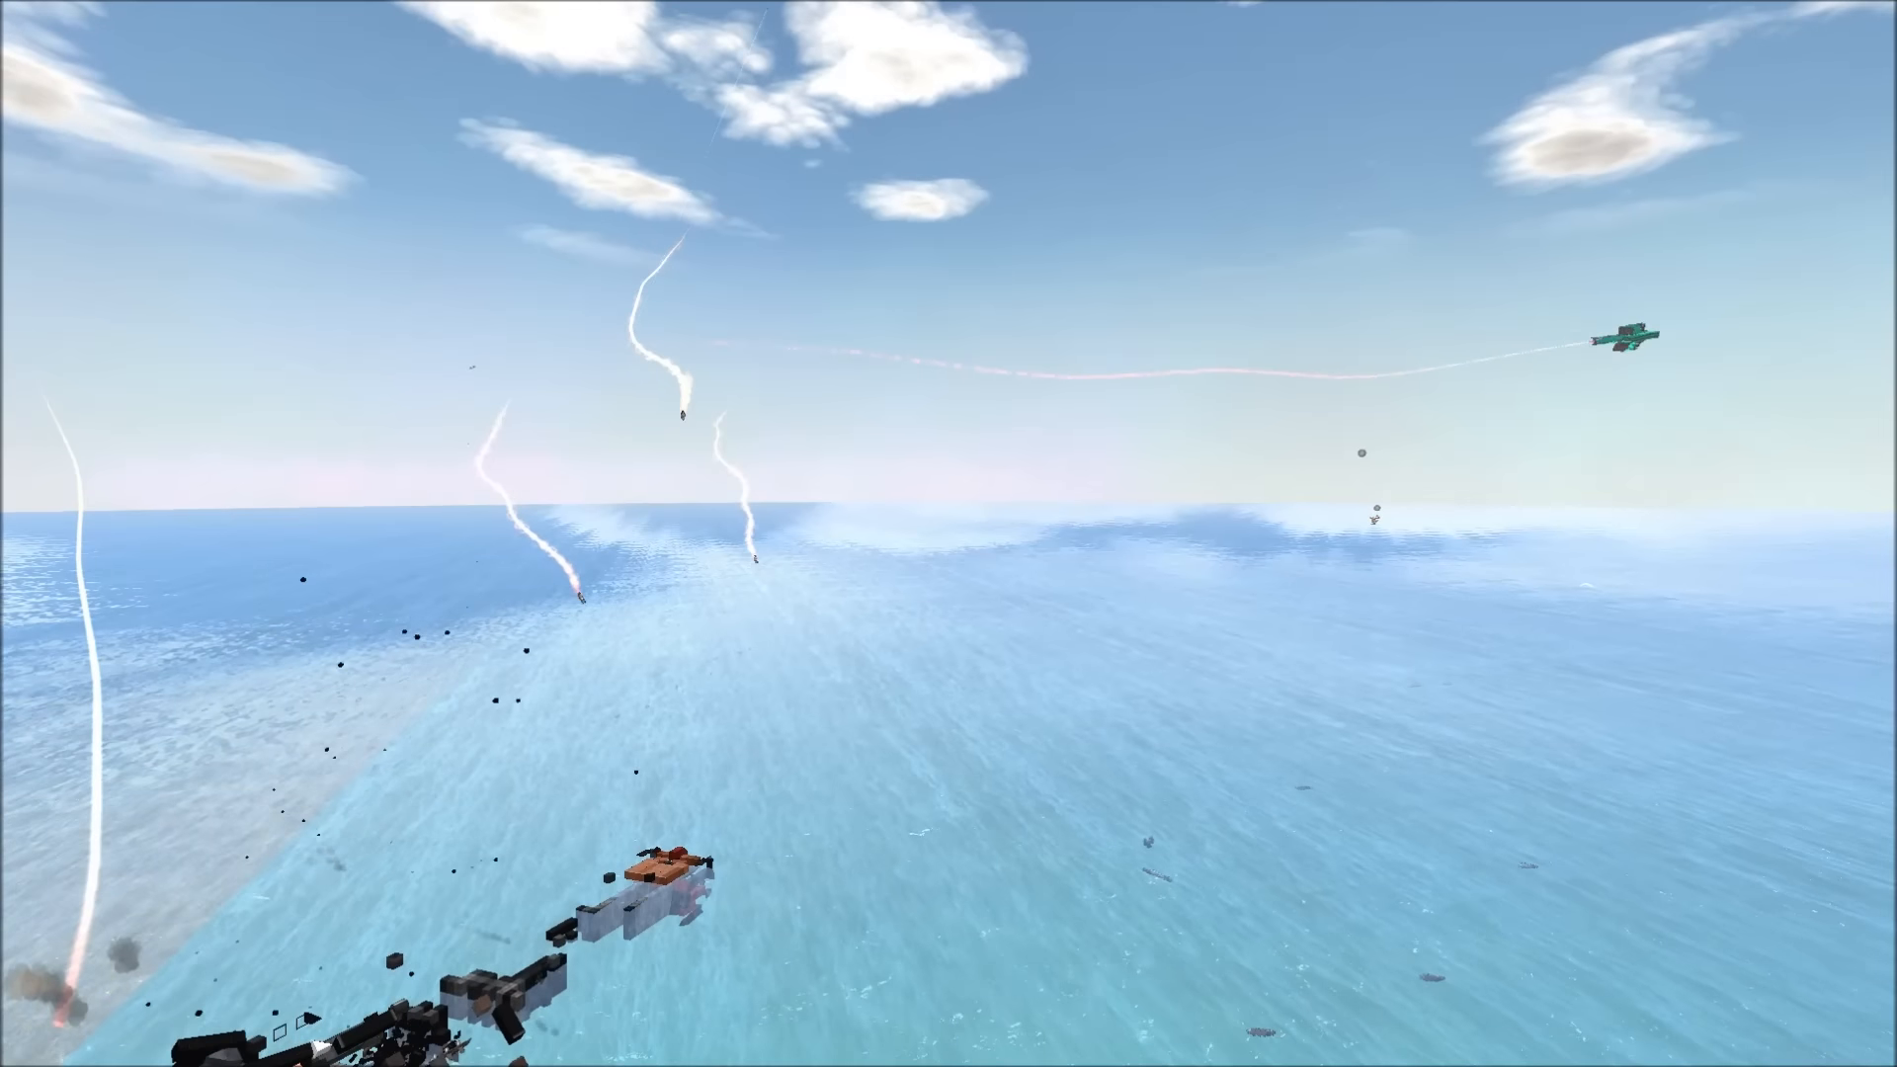